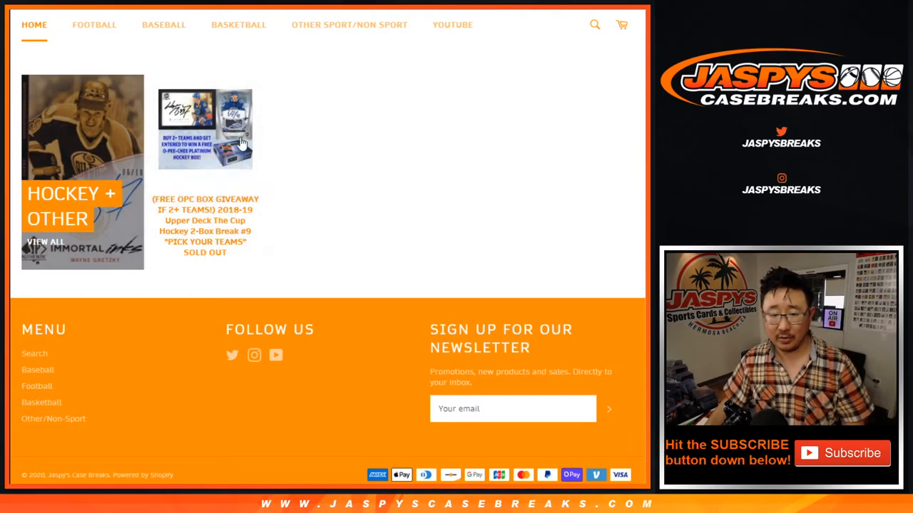
mouse_move(222, 151)
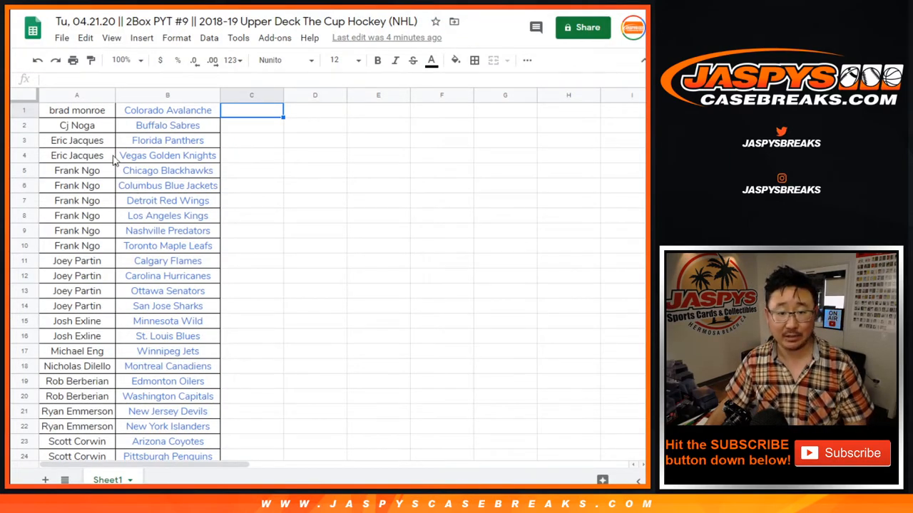
mouse_move(108, 208)
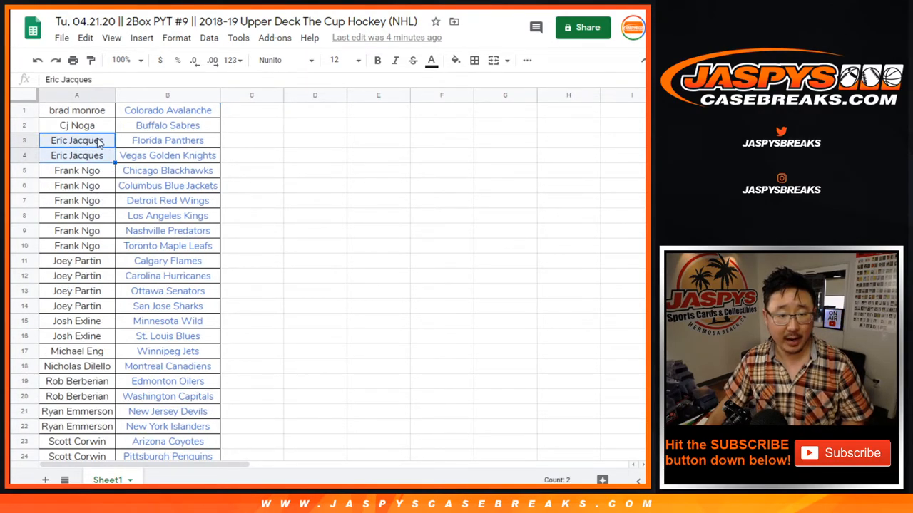
click(314, 110)
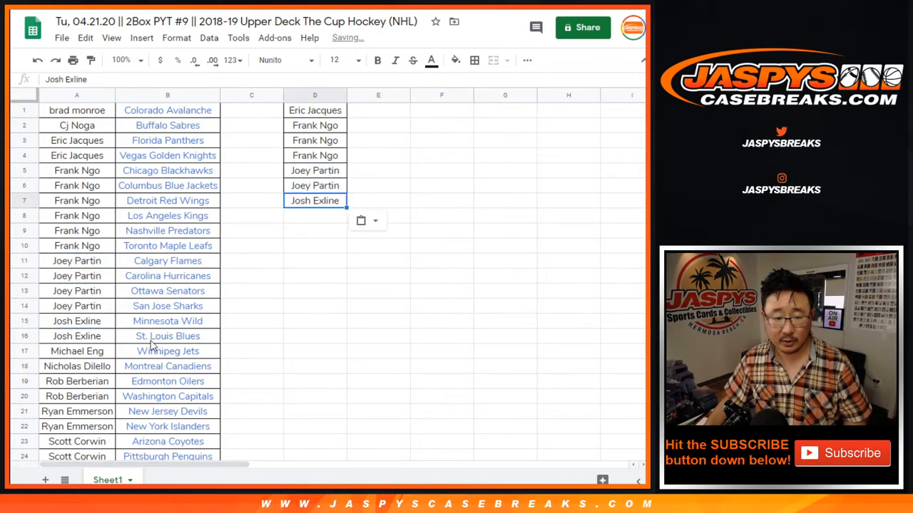
click(77, 366)
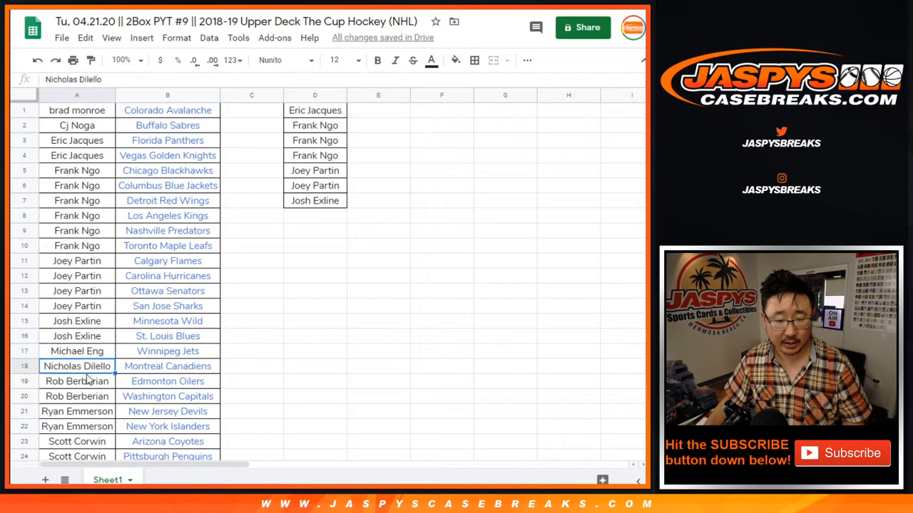
click(77, 381)
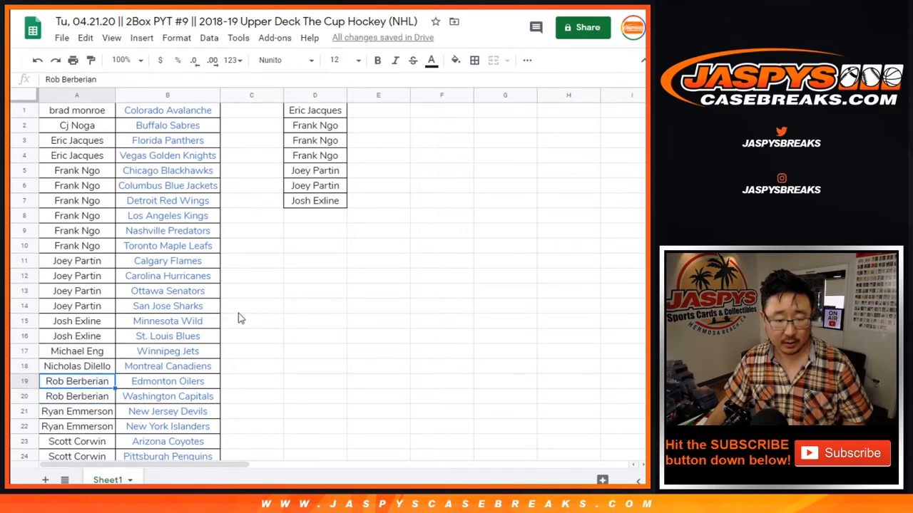
click(315, 215)
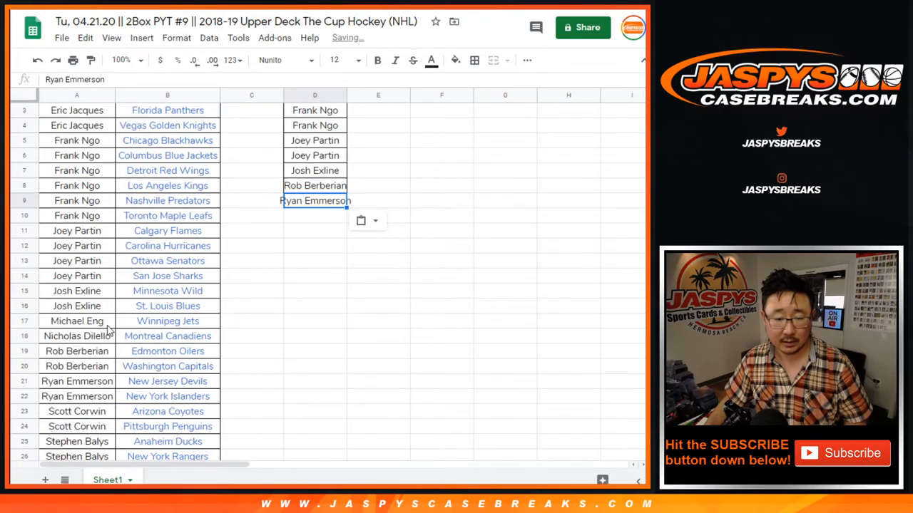
scroll(down, 3)
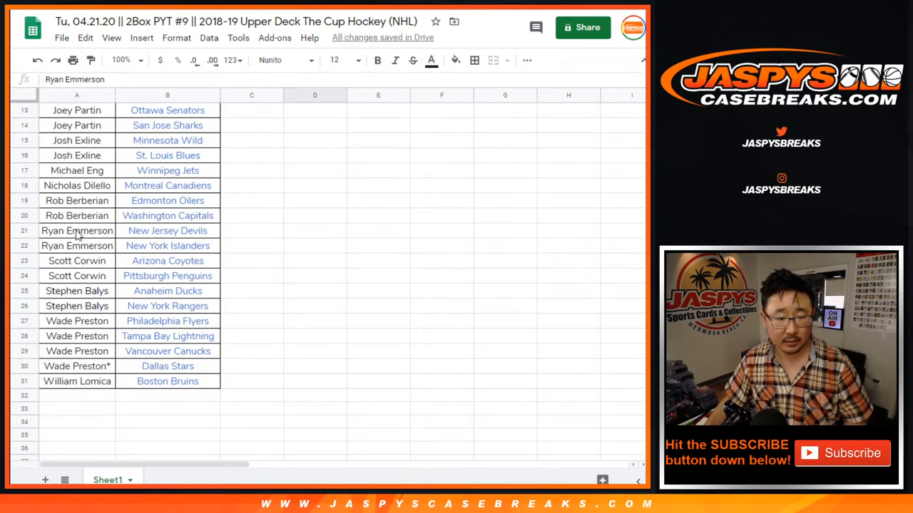
click(77, 231)
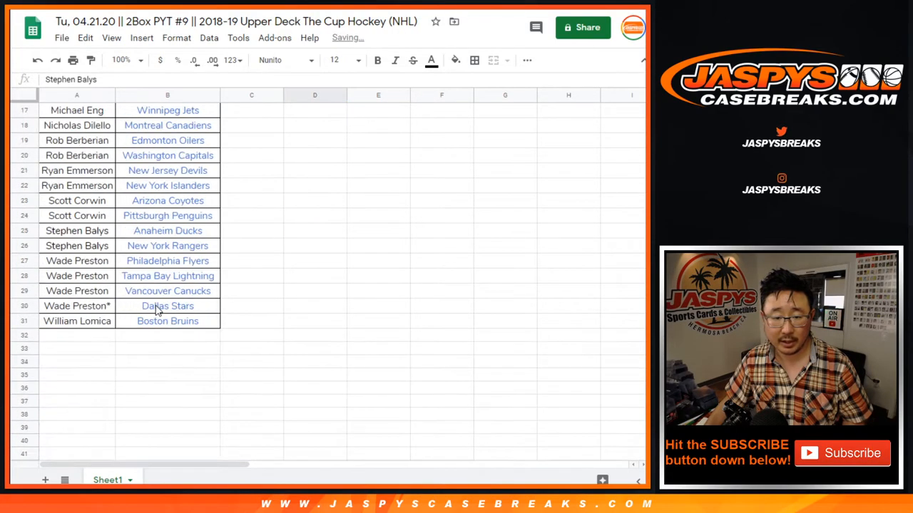
drag(77, 259, 77, 305)
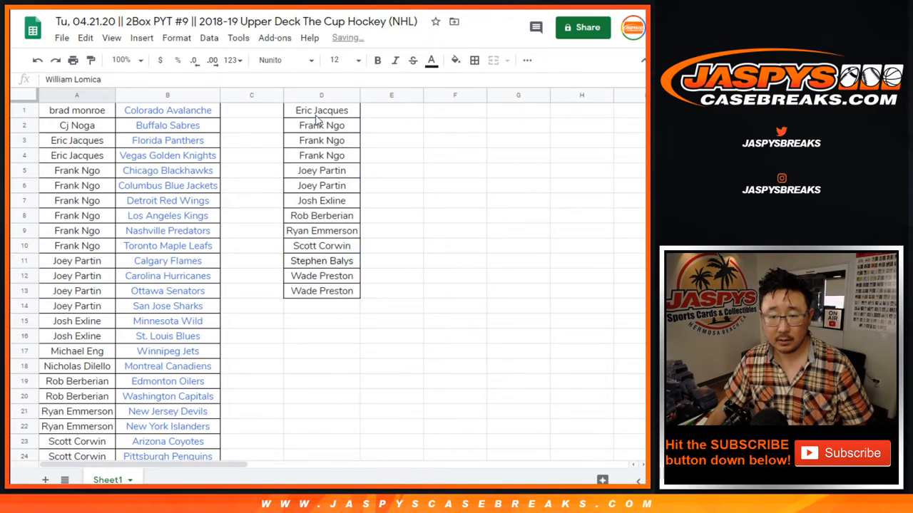
drag(322, 110, 323, 291)
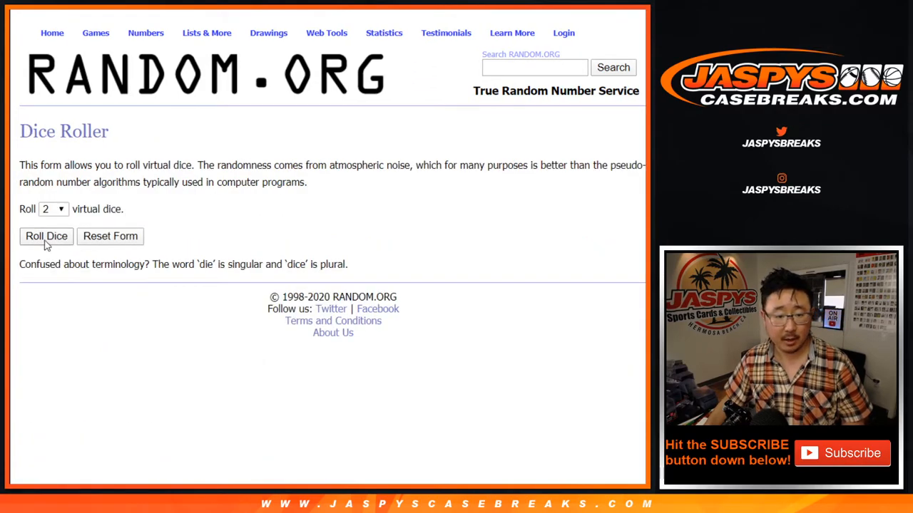
- Switch from the Dice Roller to the List Randomizer and paste in the 13 names
click(46, 237)
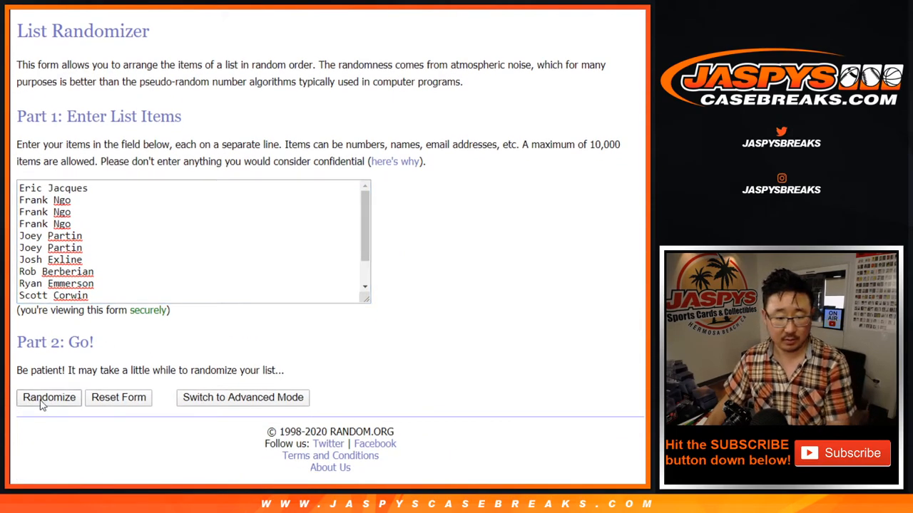
click(48, 398)
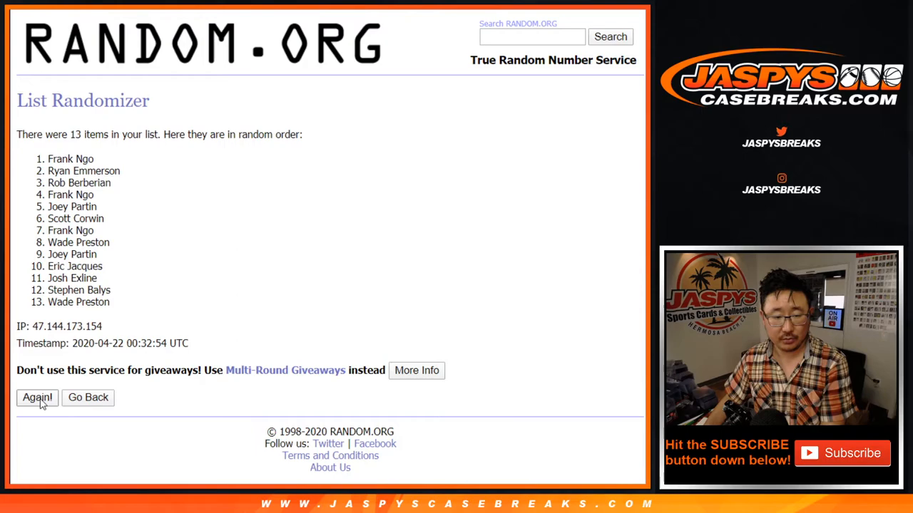
click(37, 398)
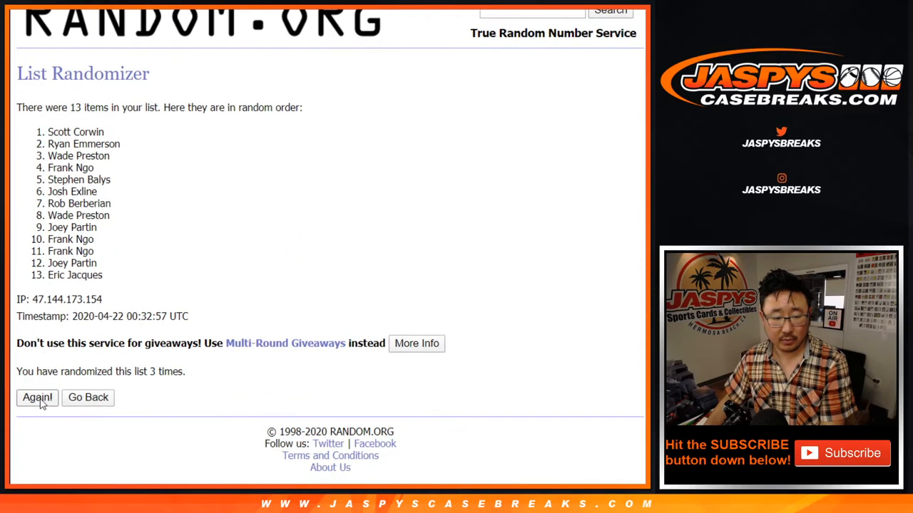
click(38, 398)
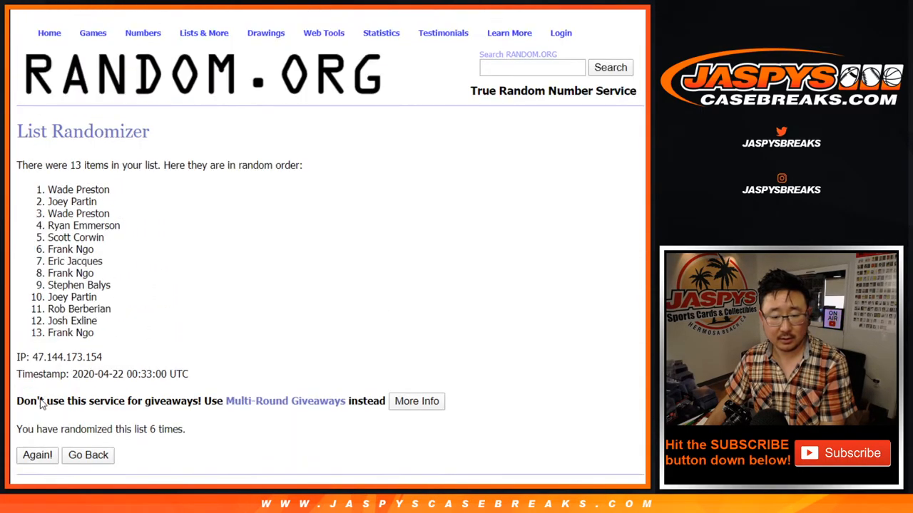
click(37, 456)
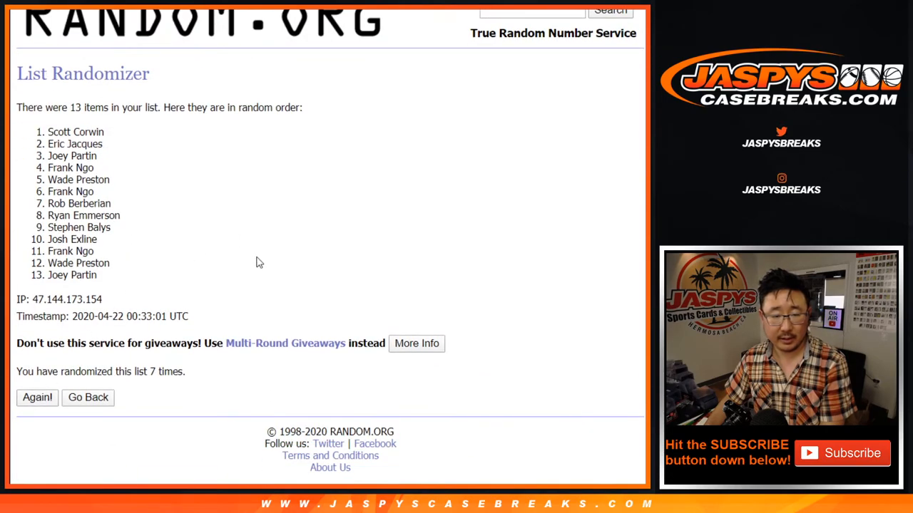
click(37, 396)
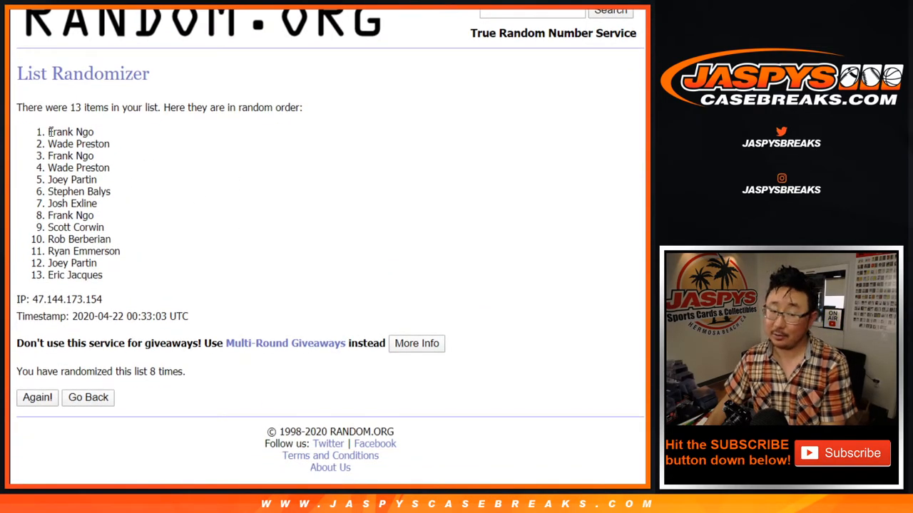
double_click(71, 132)
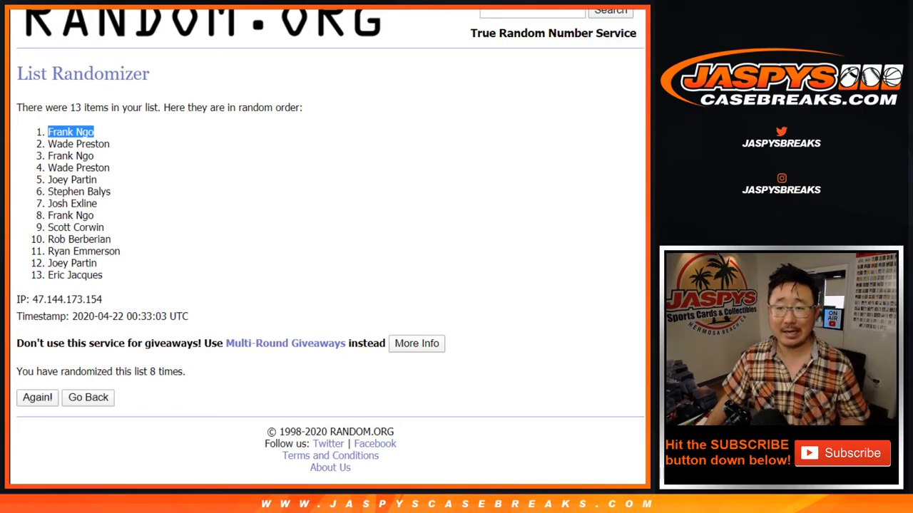
mouse_move(280, 263)
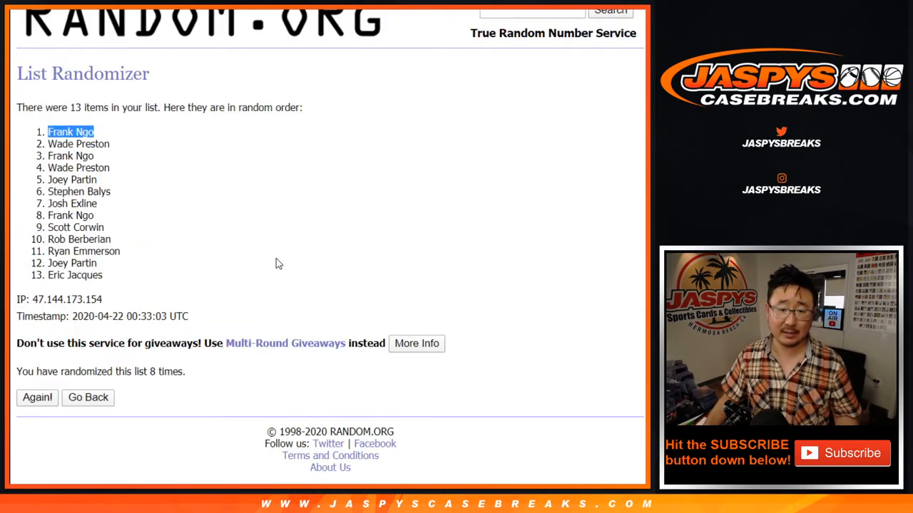